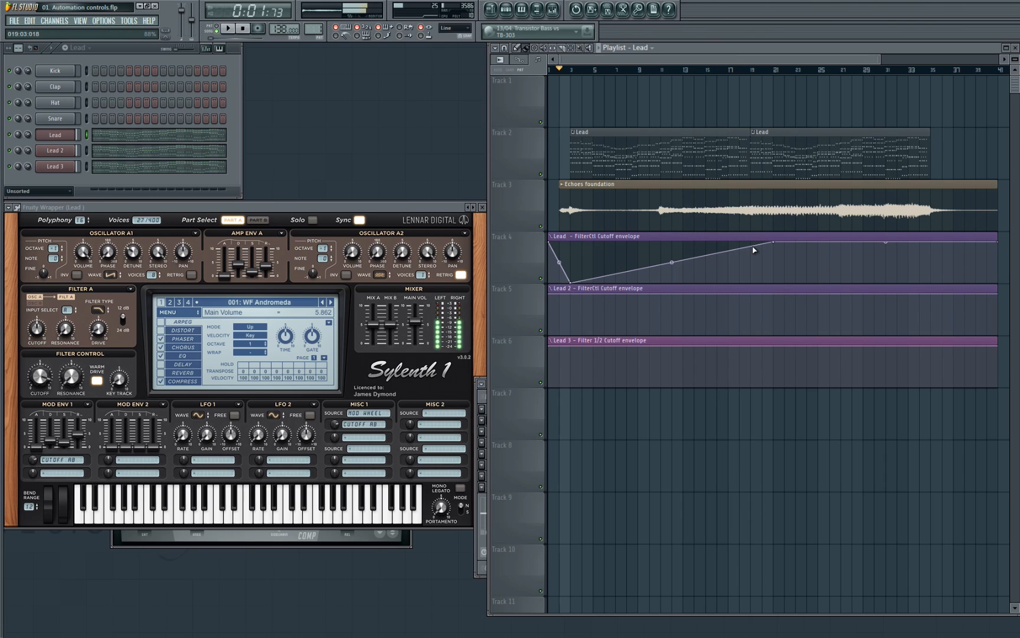
# - Show the playlist full-screen with the Lead cutoff automation clip's settings available
pyautogui.moveTo(771, 246); pyautogui.dragTo(753, 242)
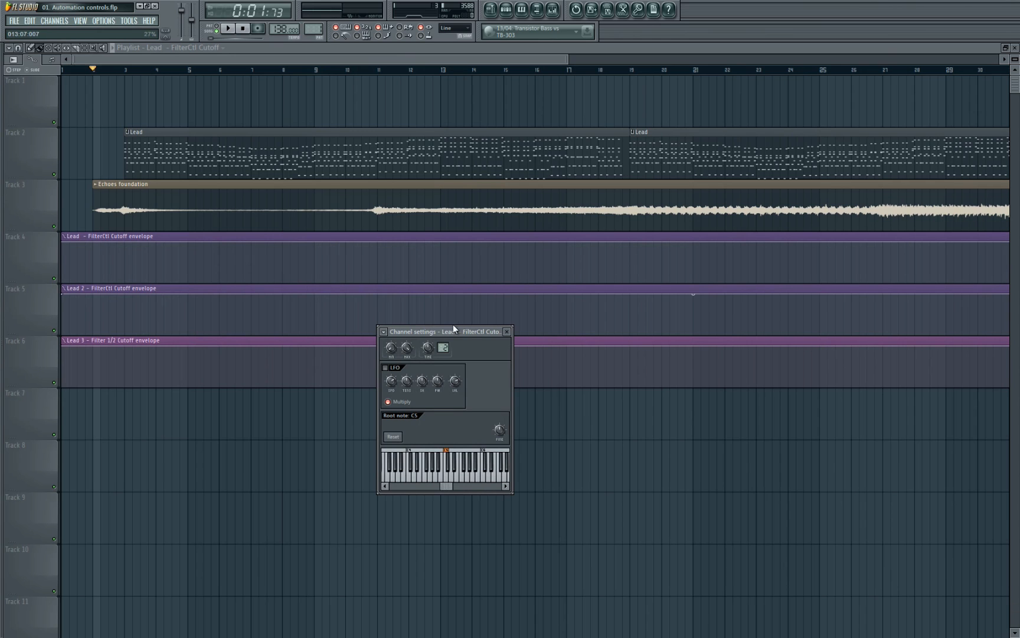
# - Mark bars 4–19 as a time range and adjust the Lead cutoff clip's Max output level
pyautogui.moveTo(445, 331); pyautogui.dragTo(481, 240)
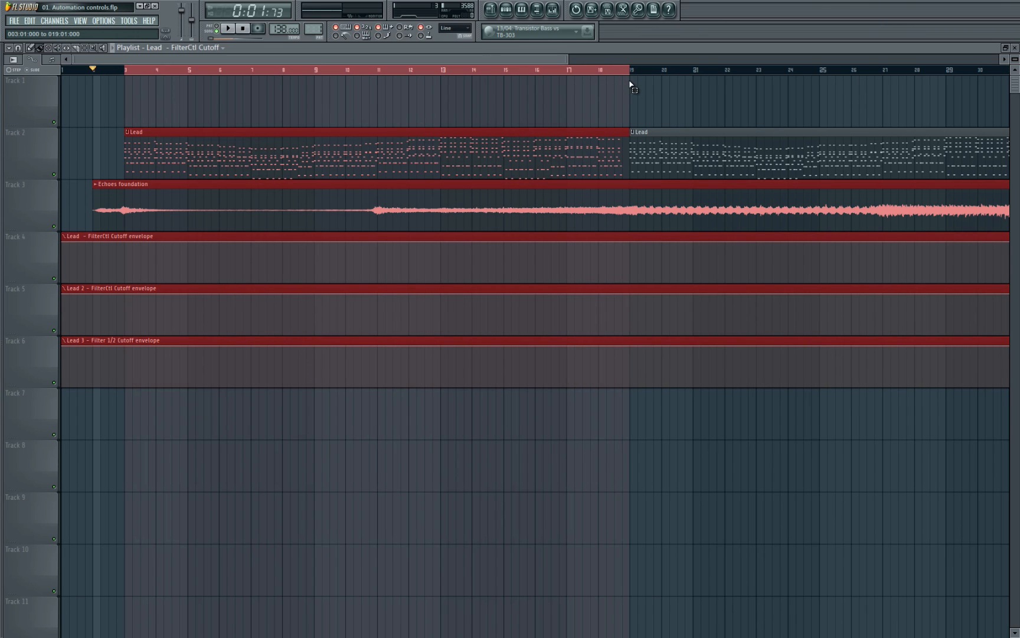
pyautogui.click(536, 9)
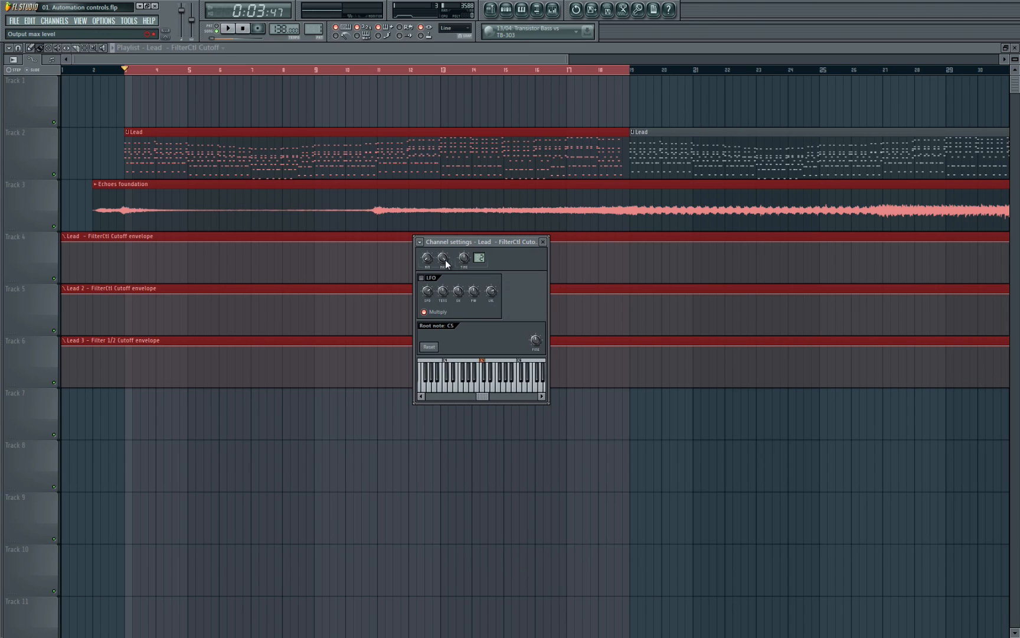
pyautogui.click(445, 258)
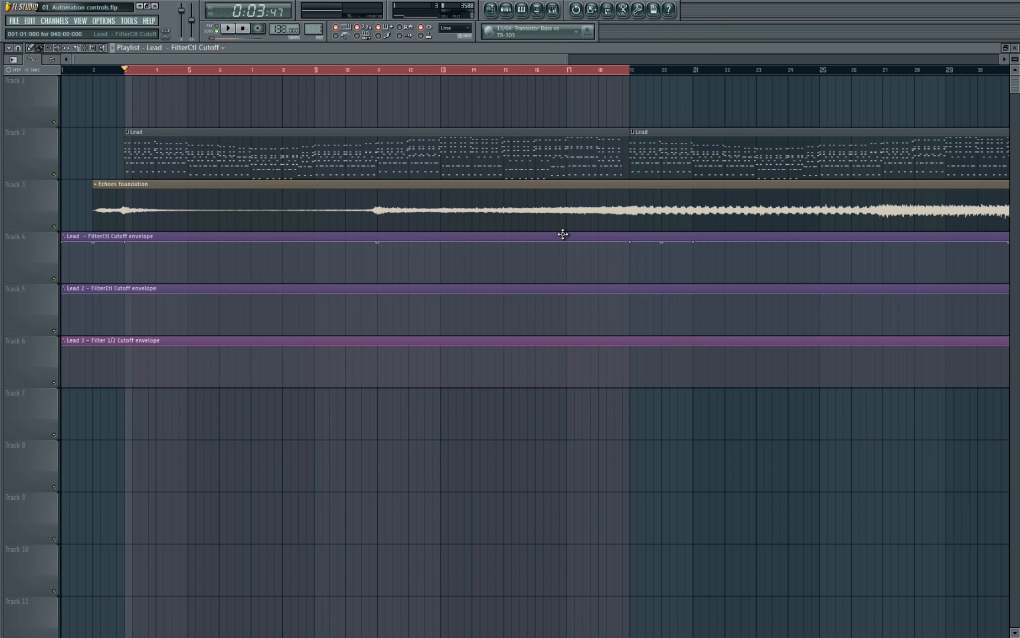
pyautogui.moveTo(544, 238)
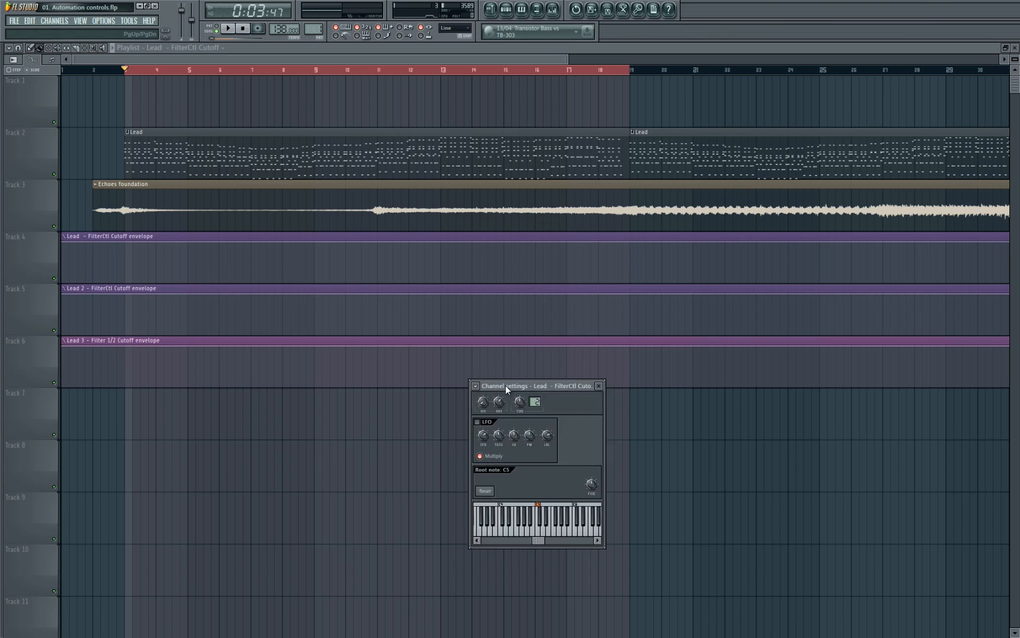
# - Raise the Lead cutoff clip's Min output level to narrow the envelope, then show the mixer
pyautogui.click(598, 384)
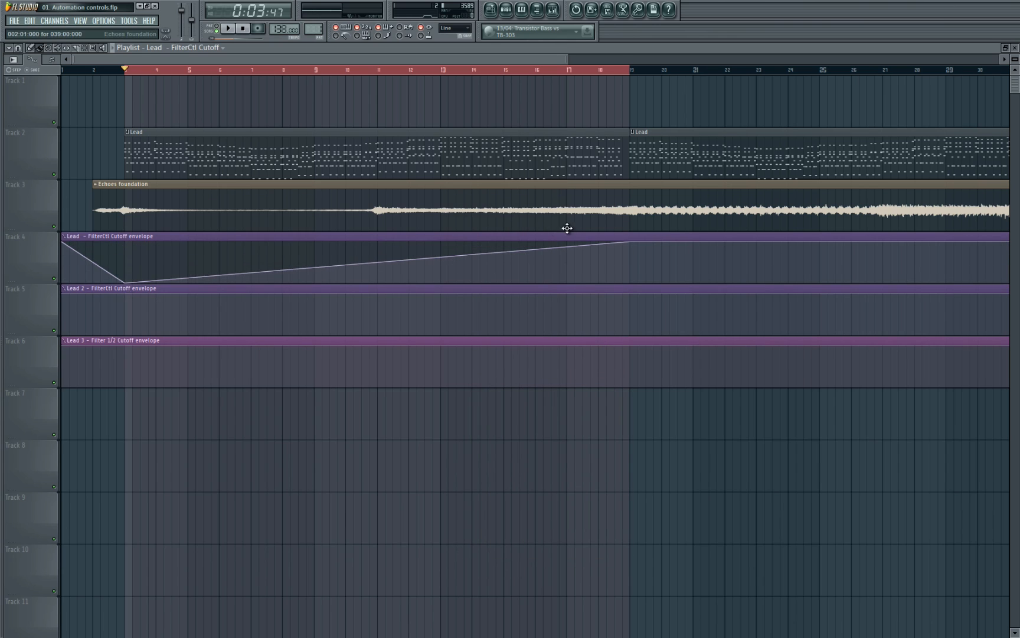
pyautogui.moveTo(629, 244); pyautogui.dragTo(631, 289)
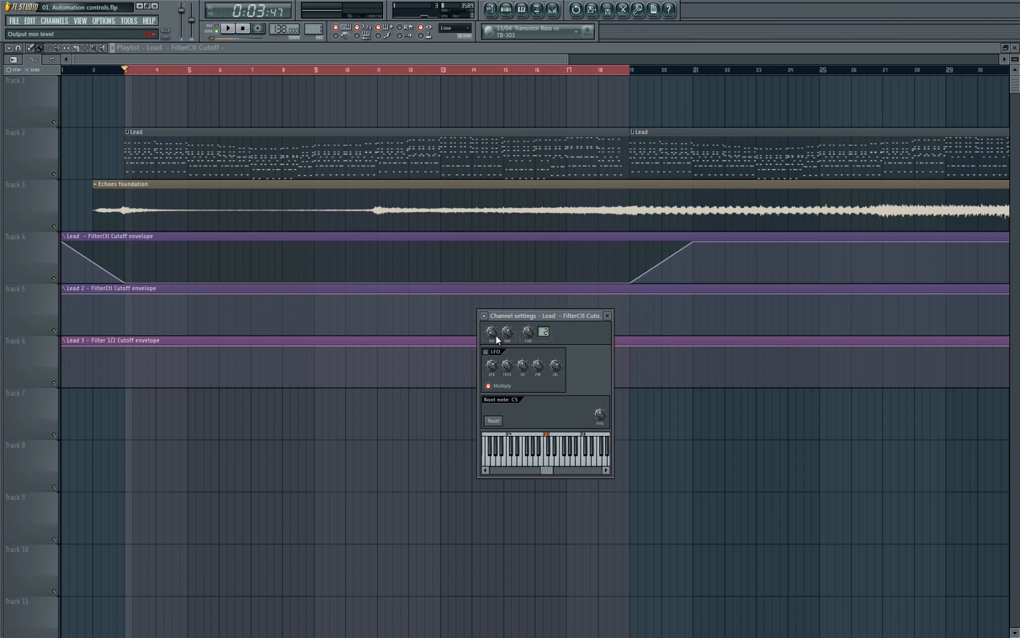
pyautogui.click(228, 29)
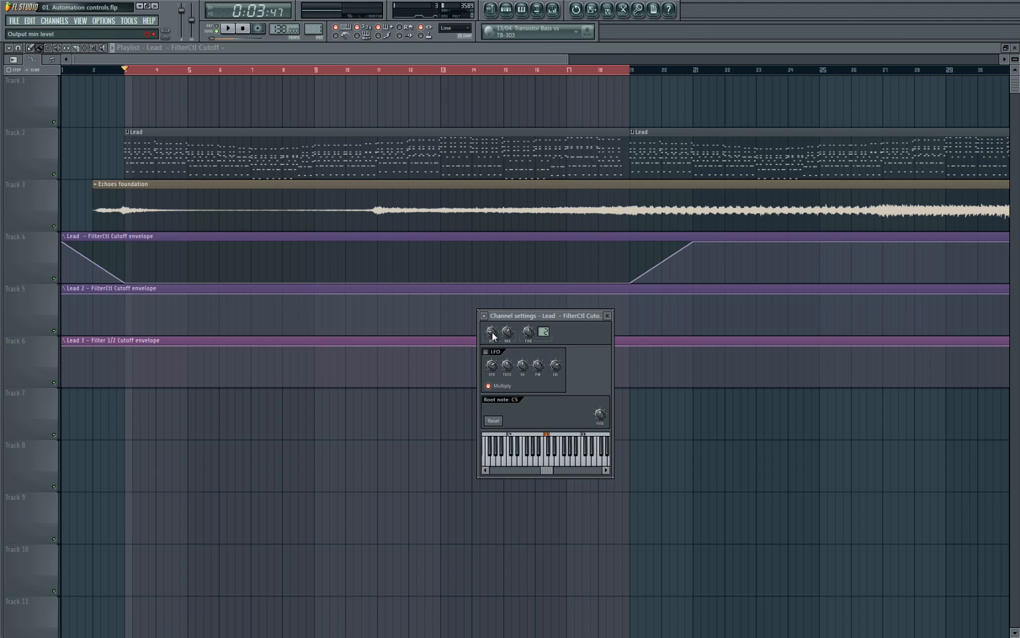
pyautogui.click(551, 9)
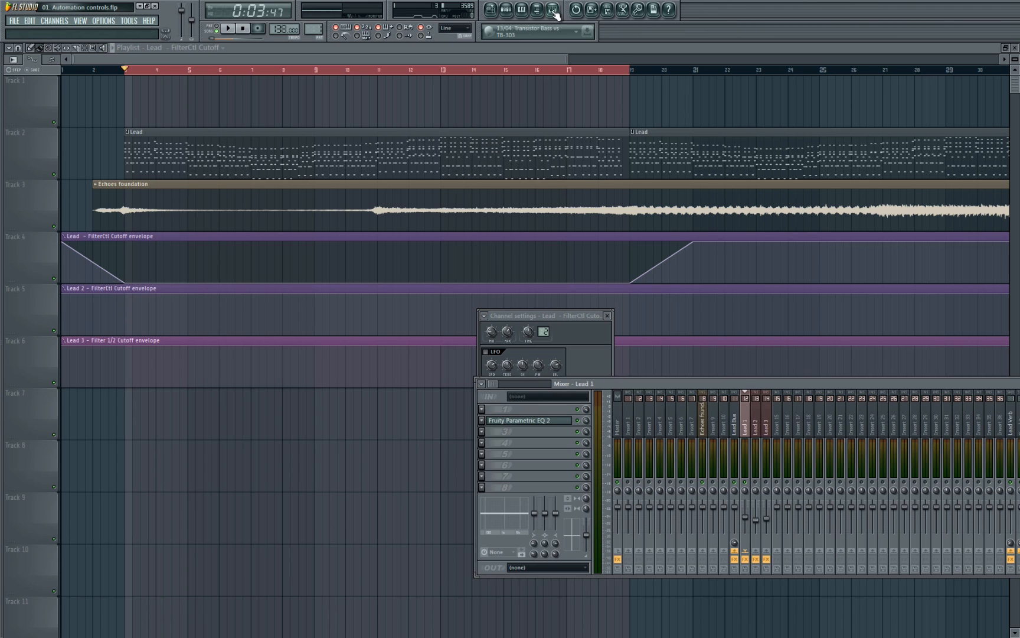
# - Close the mixer to return to the Lead 2 and Lead 3 cutoff envelopes
pyautogui.click(551, 10)
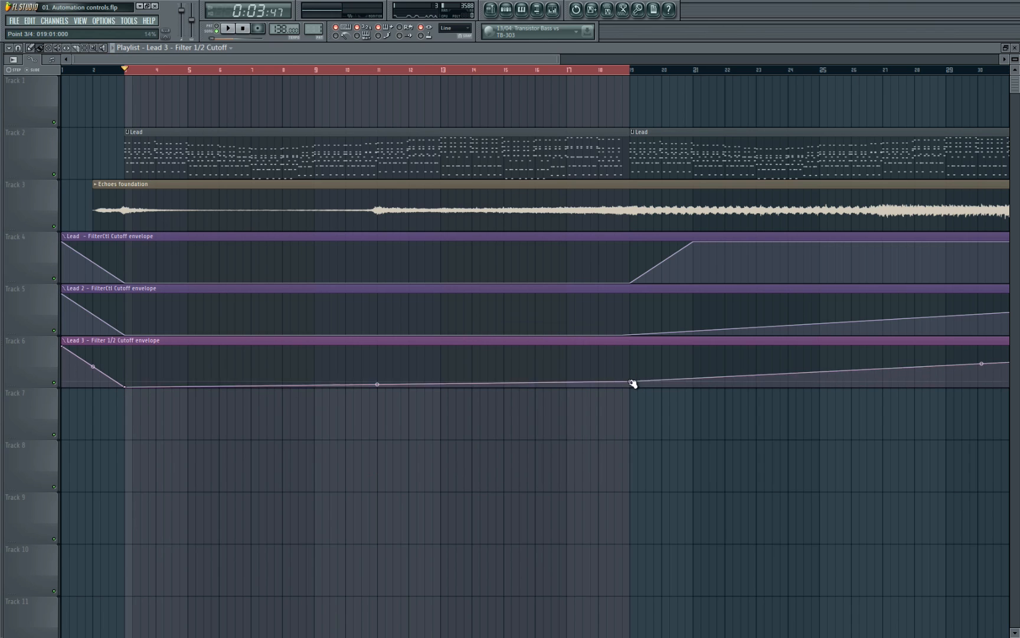
pyautogui.moveTo(634, 382); pyautogui.dragTo(634, 284)
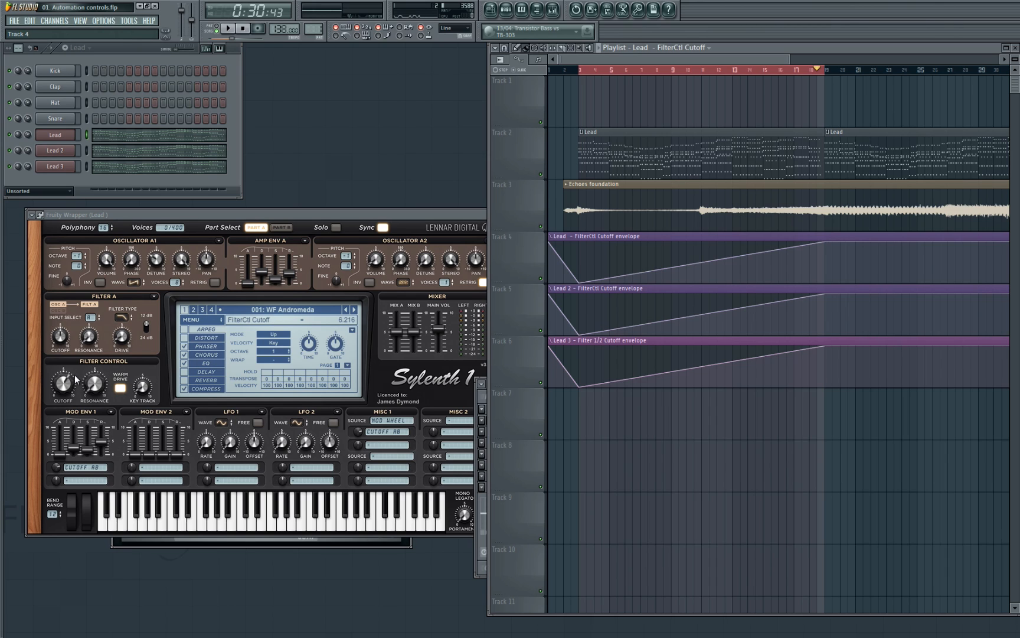
pyautogui.moveTo(51, 390)
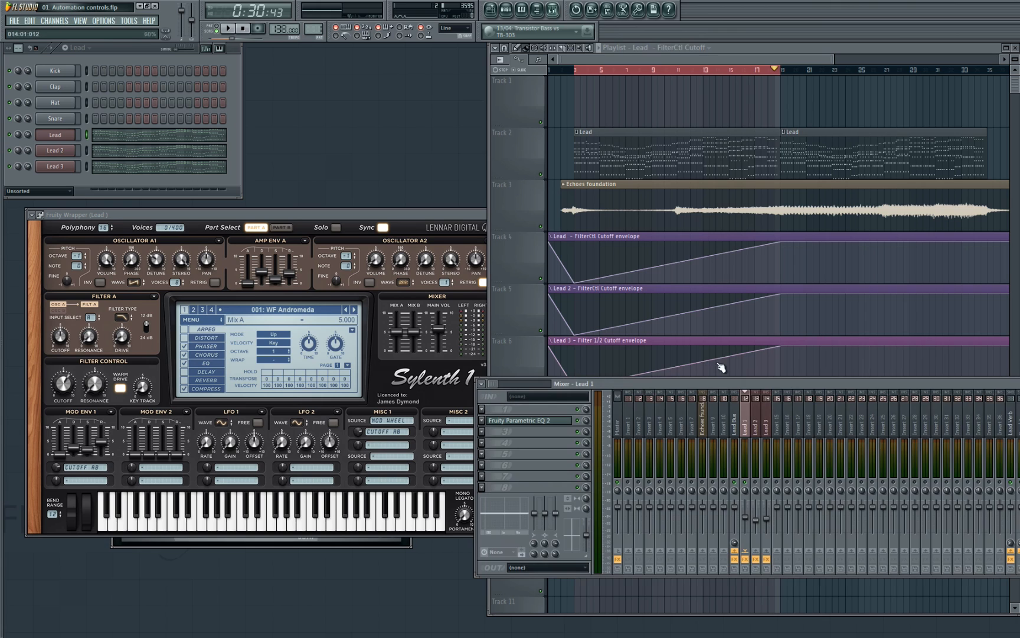
pyautogui.moveTo(771, 487)
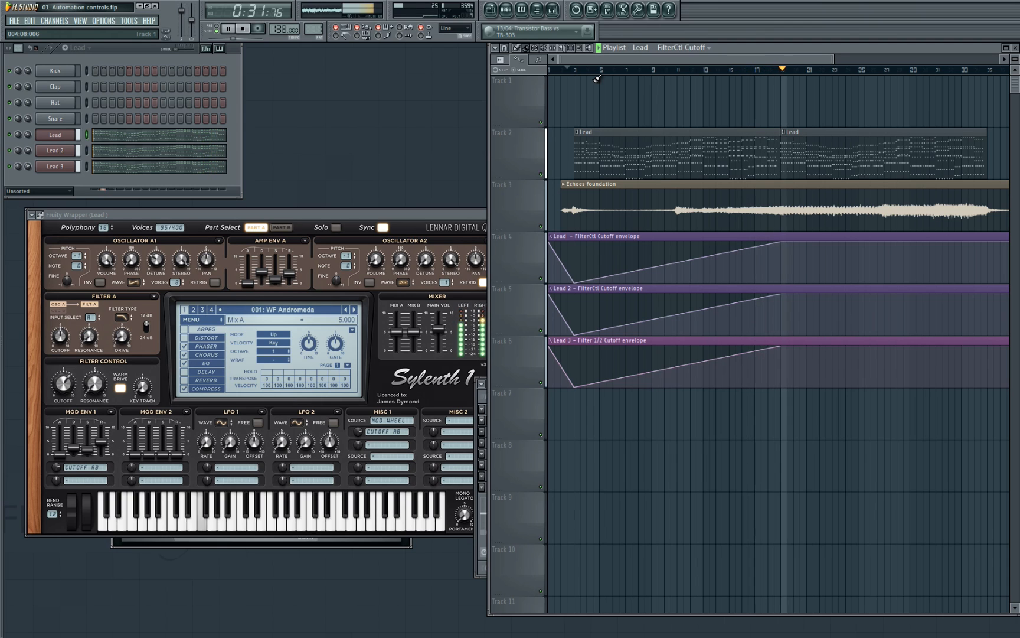
pyautogui.click(227, 29)
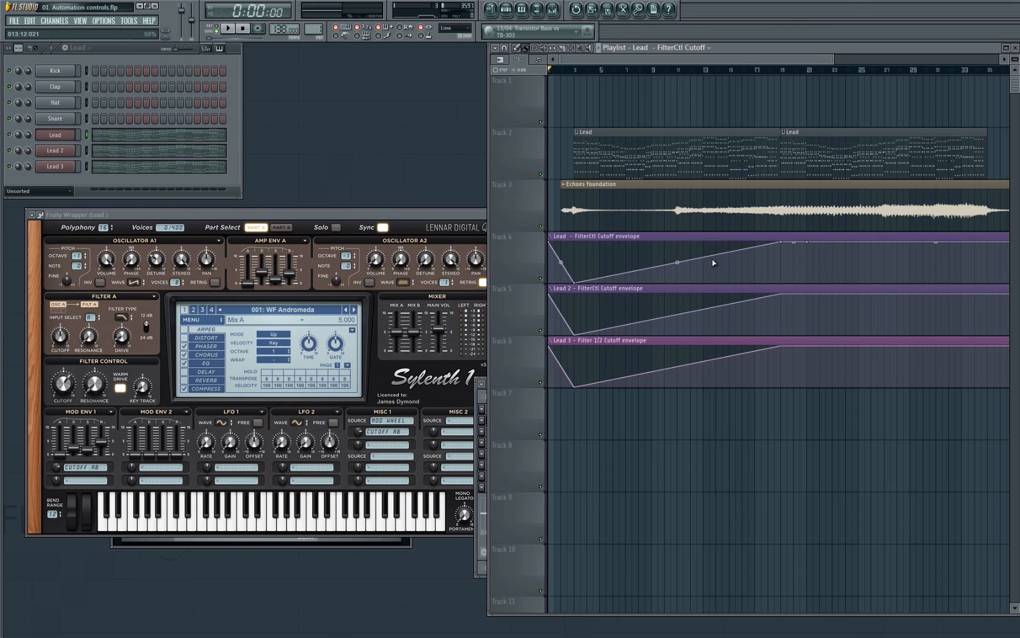
pyautogui.moveTo(744, 256)
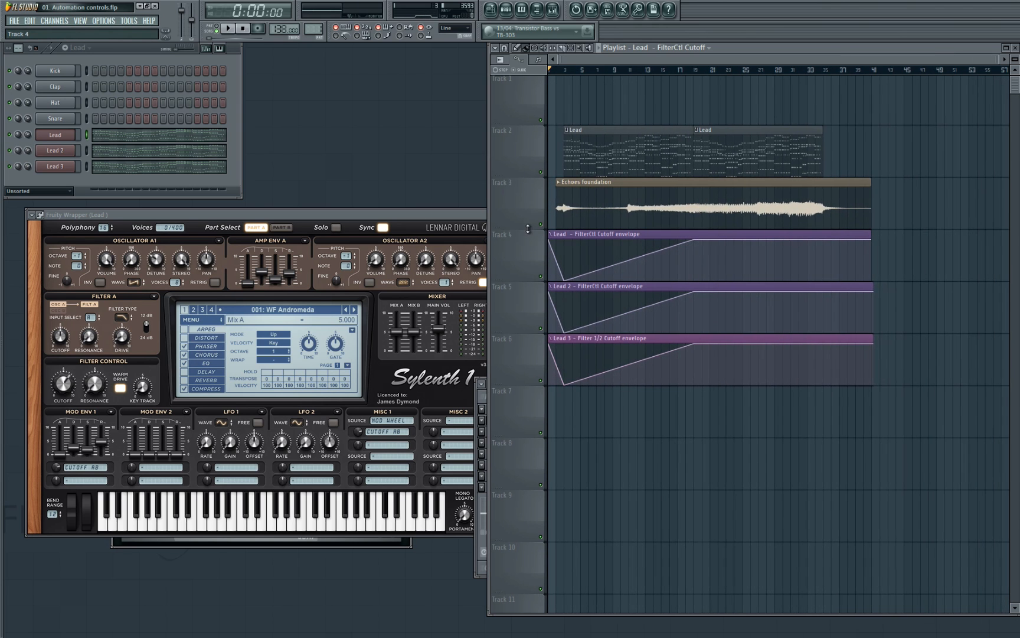
# - Add a point on the Lead cutoff envelope to start its multi-point dip-and-rise shape
pyautogui.rightClick(714, 250)
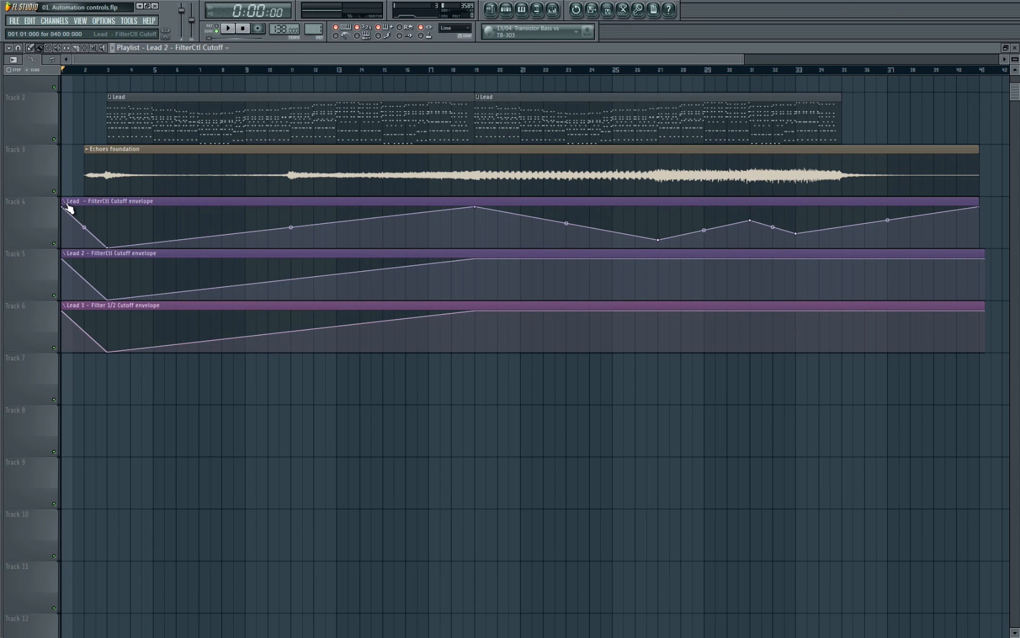
# - Copy the Lead cutoff clip's envelope shape via Articulator > Copy state
pyautogui.rightClick(72, 208)
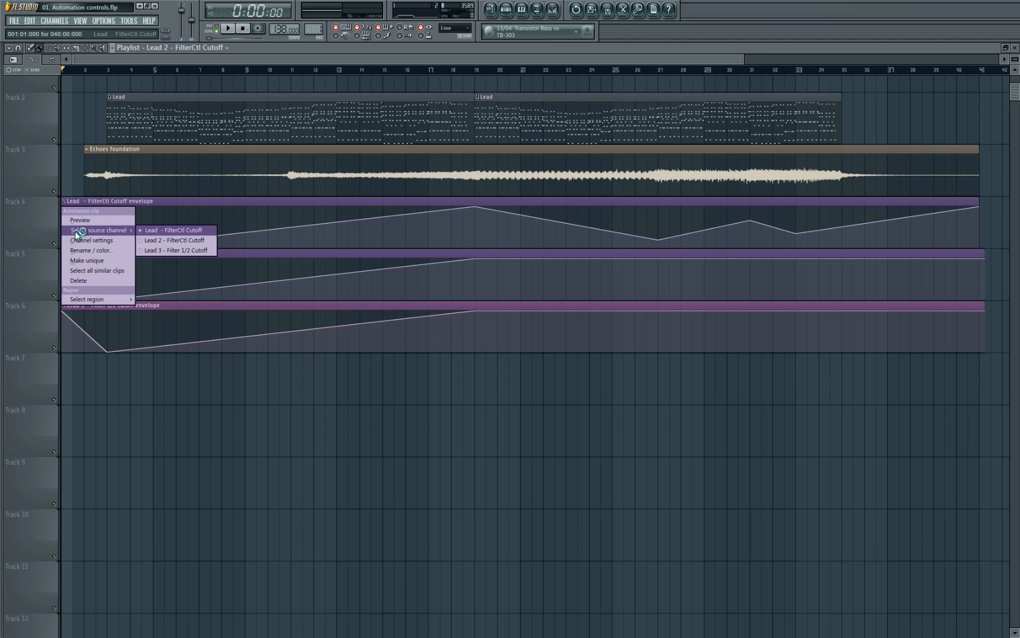
pyautogui.click(90, 240)
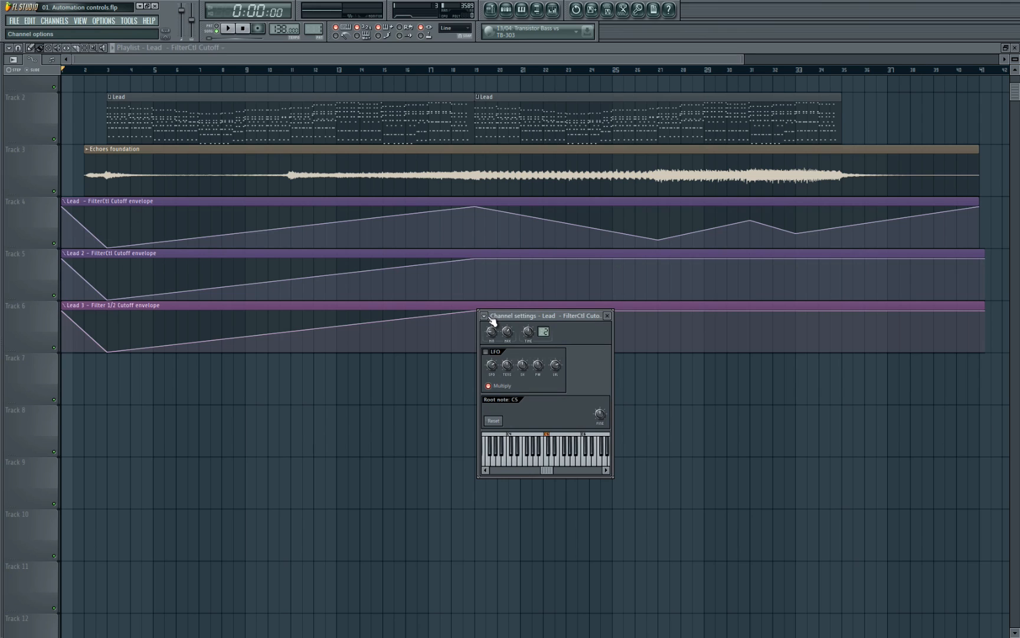
pyautogui.click(484, 315)
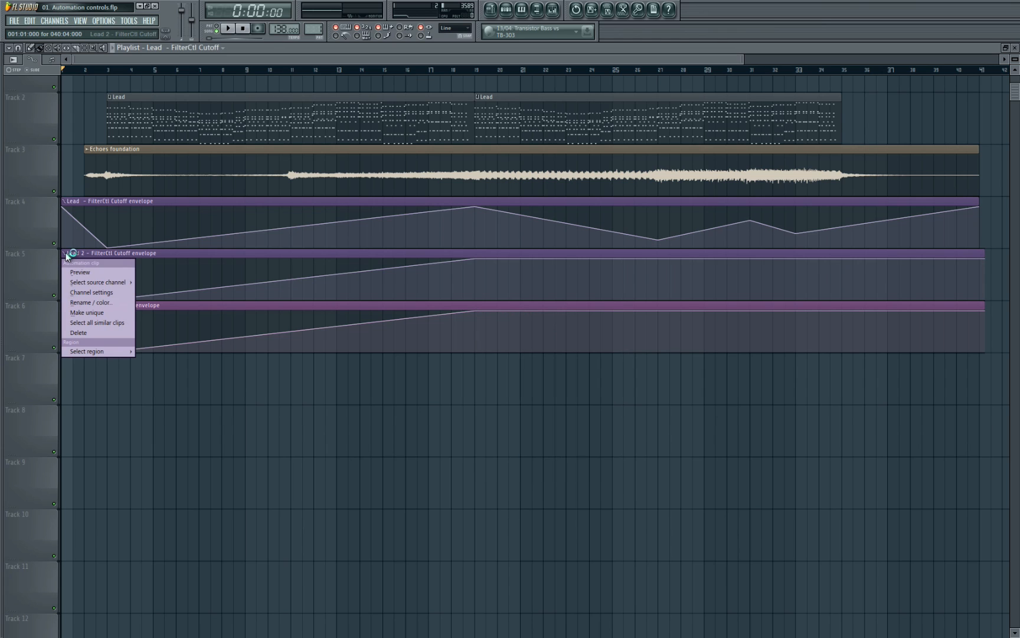
# - Paste the copied envelope shape into the Lead 2 and Lead 3 cutoff clips
pyautogui.click(92, 292)
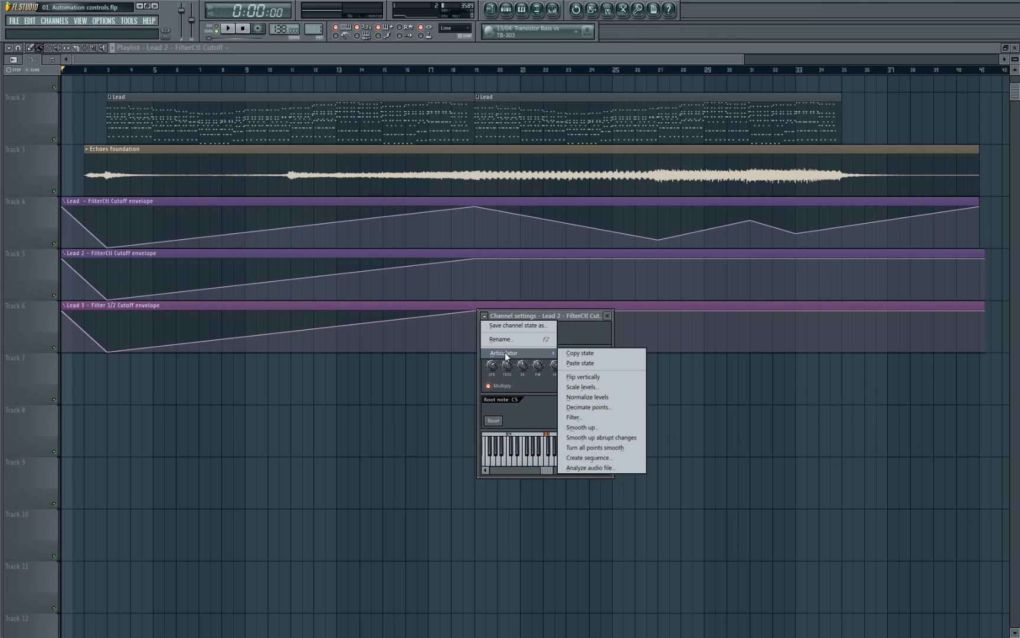
pyautogui.click(582, 376)
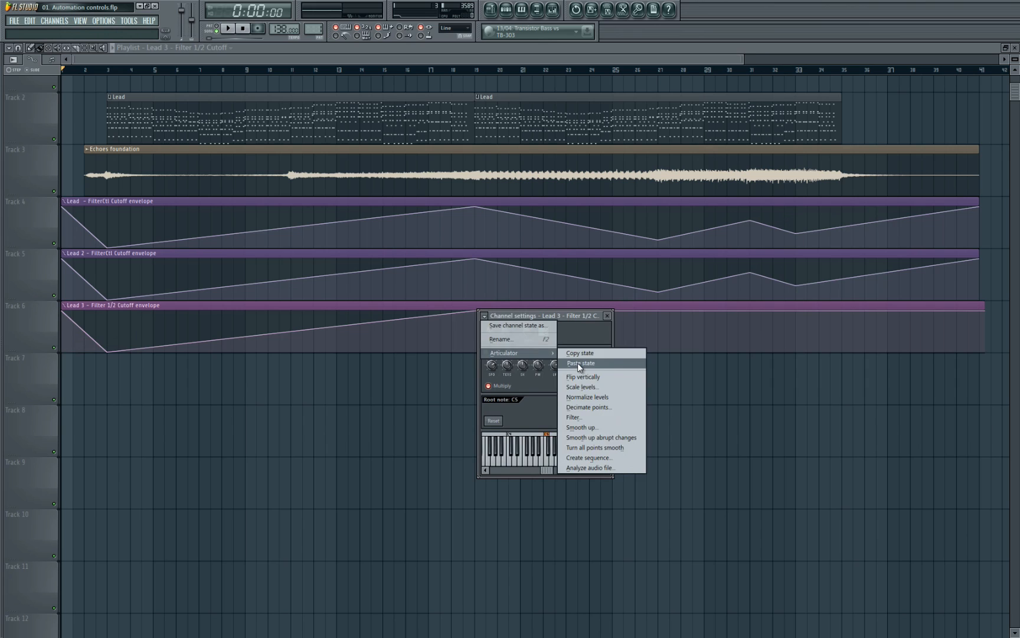
pyautogui.click(580, 363)
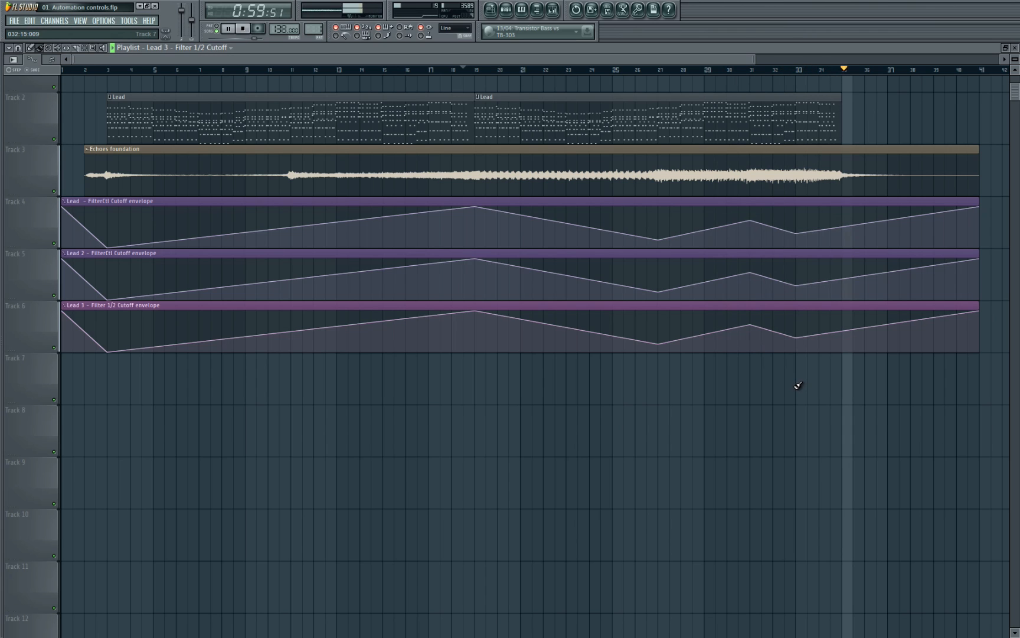
# - Jump the playhead to about 0:30 while the song plays with all three matching envelopes
pyautogui.click(228, 28)
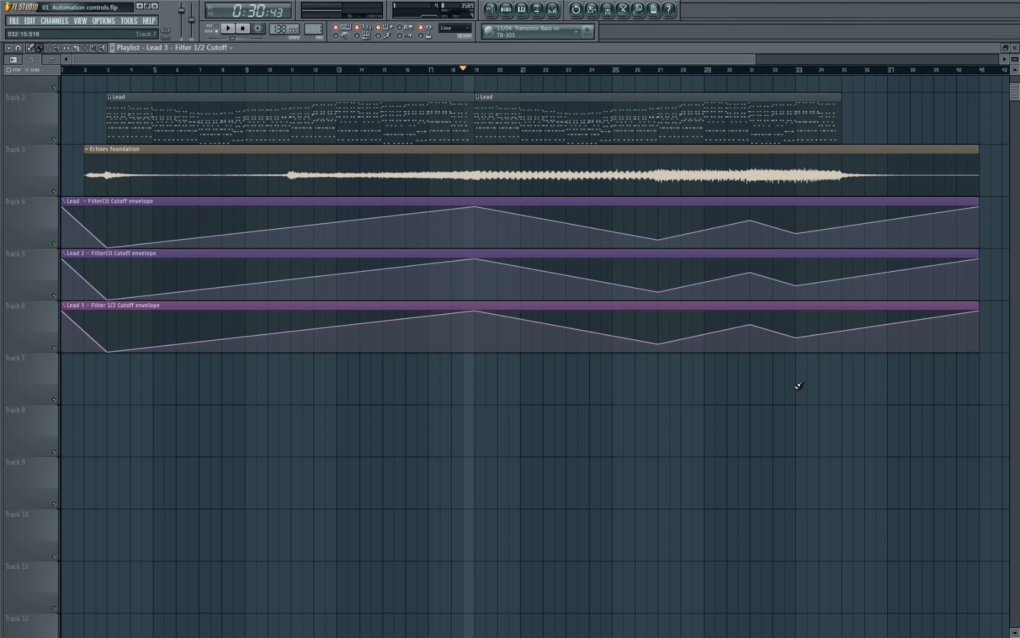
pyautogui.moveTo(614, 391)
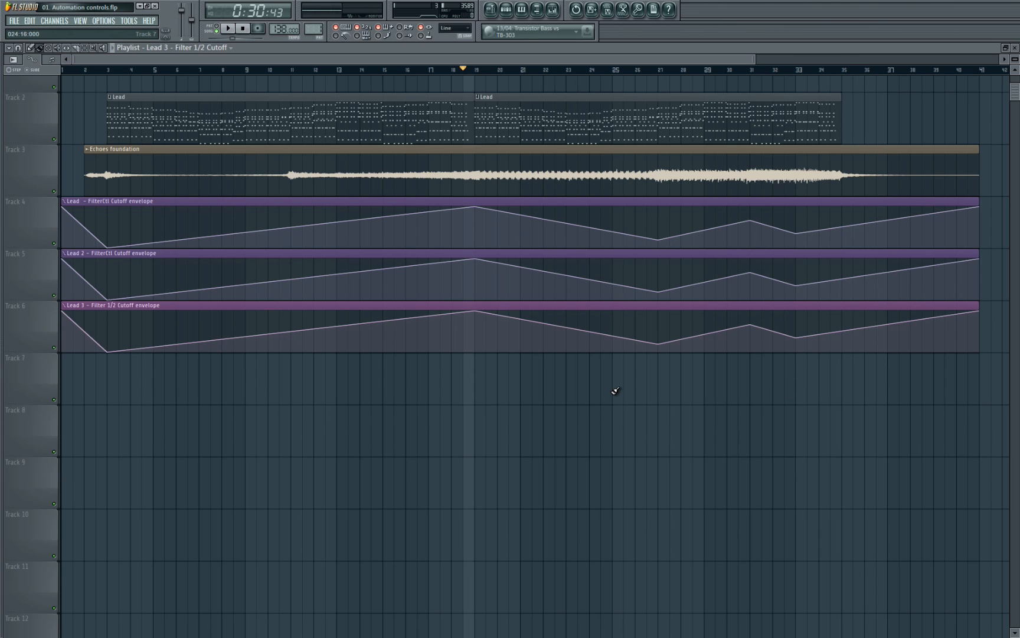